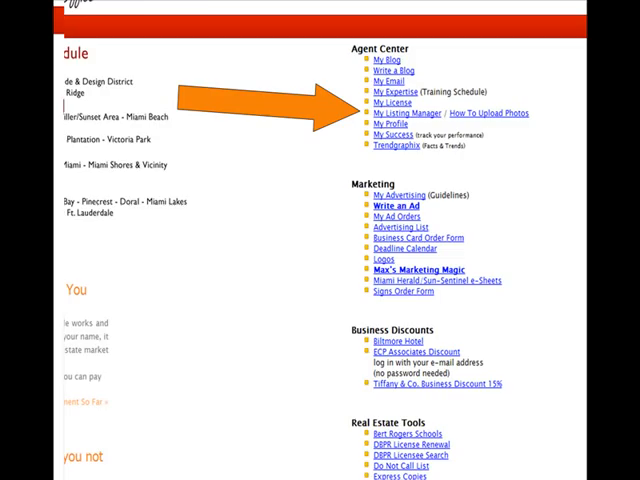
Open My Listing Manager from the Agent Center for the agent's listings
click(416, 112)
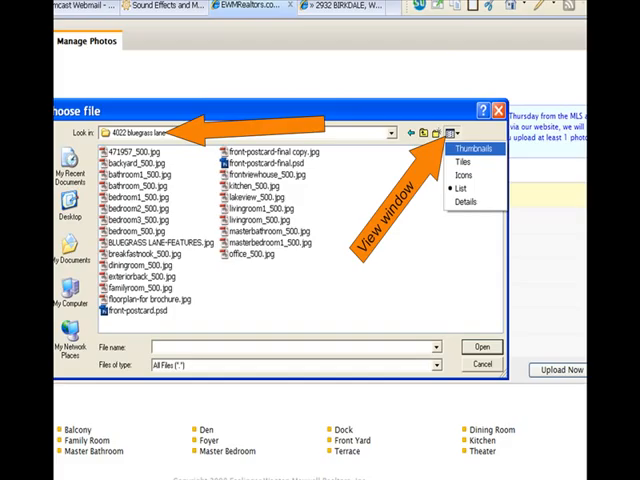
Switch the file chooser to Thumbnails view of the listing's photo folder
click(464, 152)
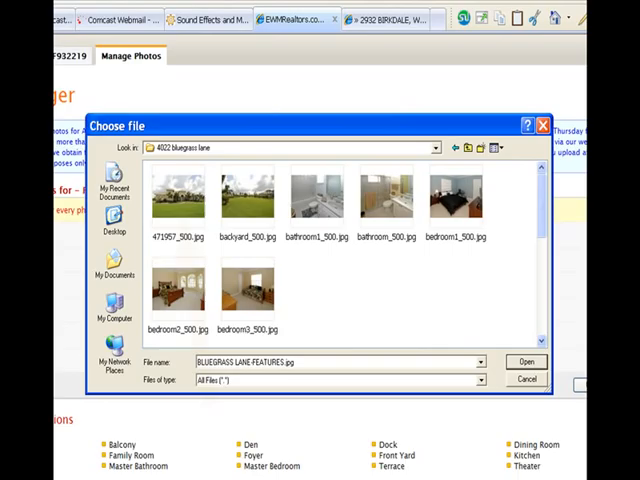
Choose the photo files and upload them so Front, Backyard and Breakfast Nook appear in Photo Manager
click(526, 360)
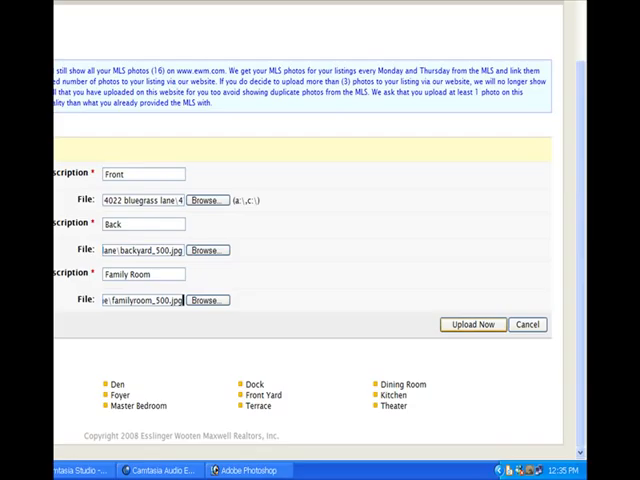
click(472, 324)
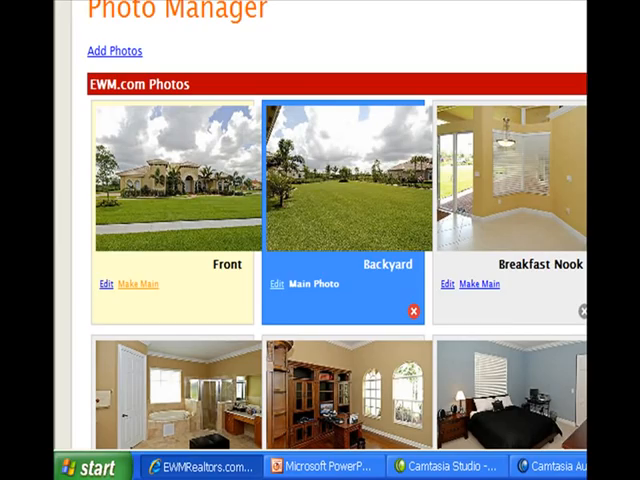